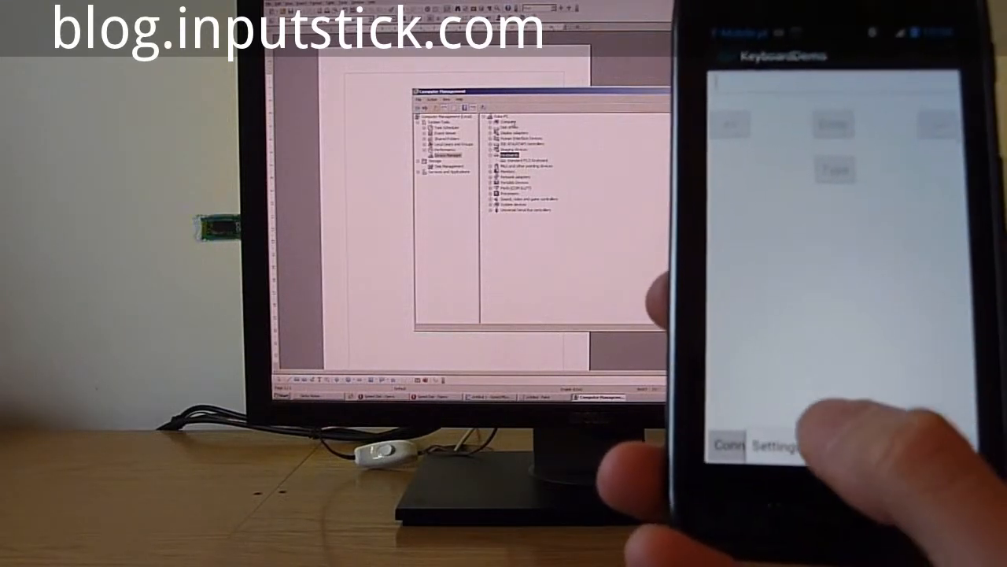
Connect the InputStick to the PC so the phone acts as a USB keyboard.
left_click(771, 447)
type("something")
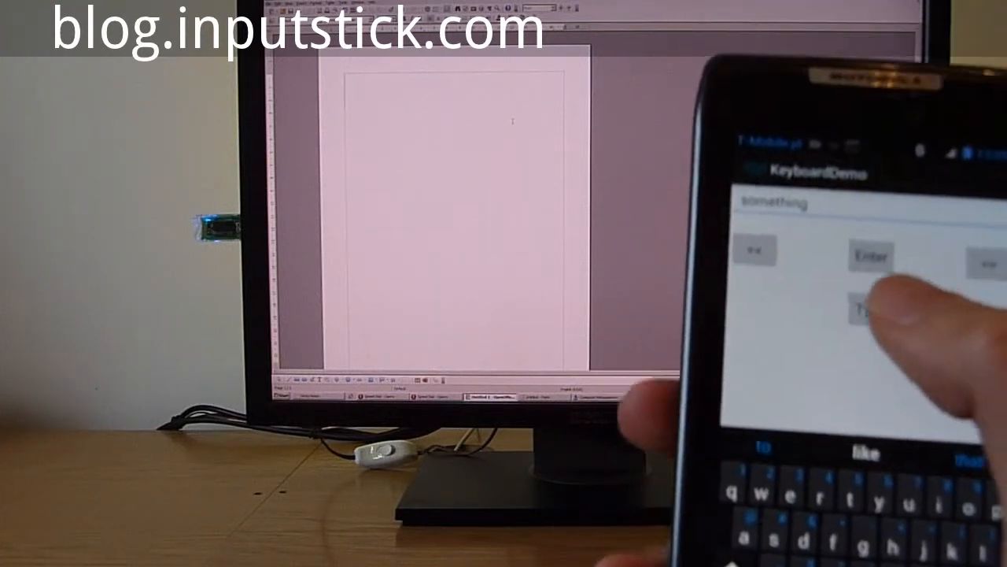
Send the word "Something" from the phone to the Word document on the computer.
left_click(865, 313)
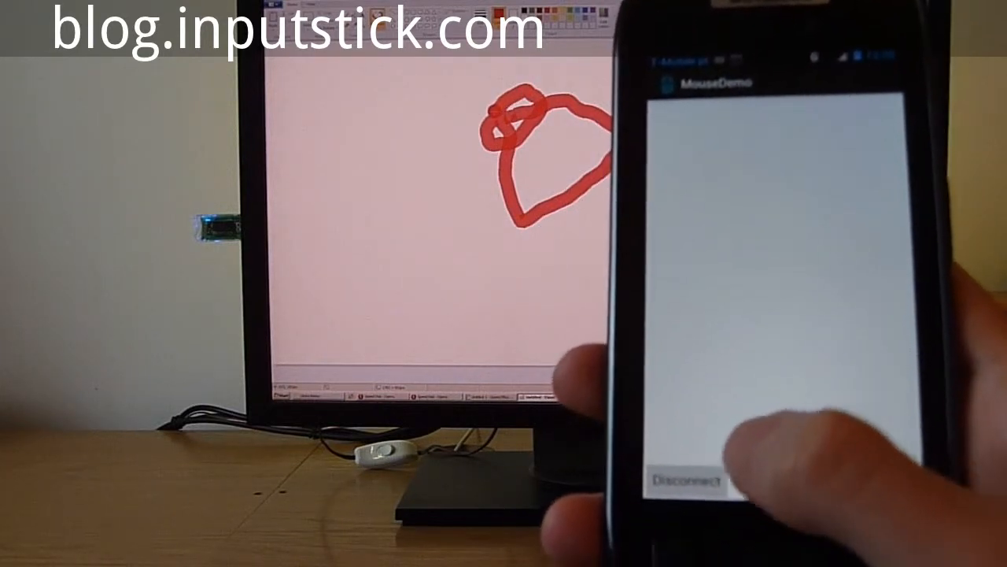
Disconnect the phone from the computer, leaving the red loop drawn in Paint.
left_click(686, 481)
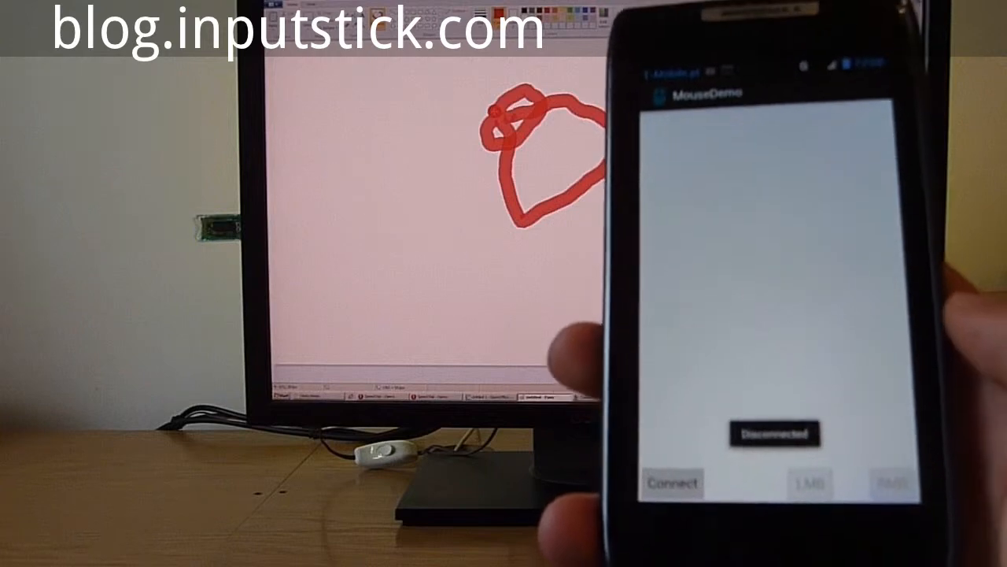